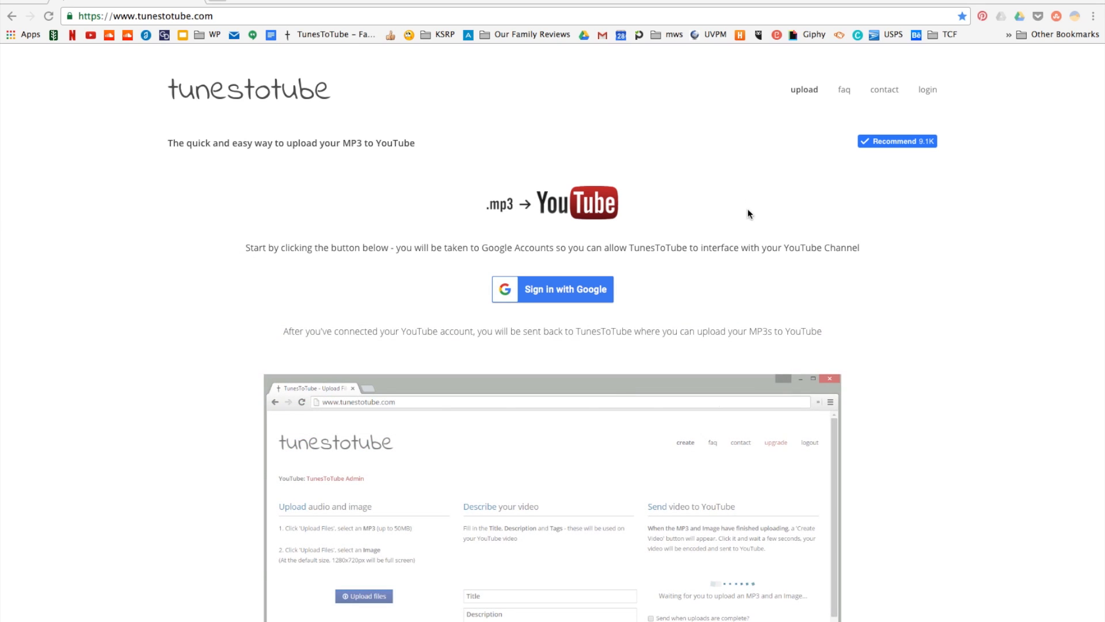
Scroll the homepage and start Google sign-in to connect a YouTube channel
{"action": "scroll", "scroll_direction": "down", "scroll_amount": 3}
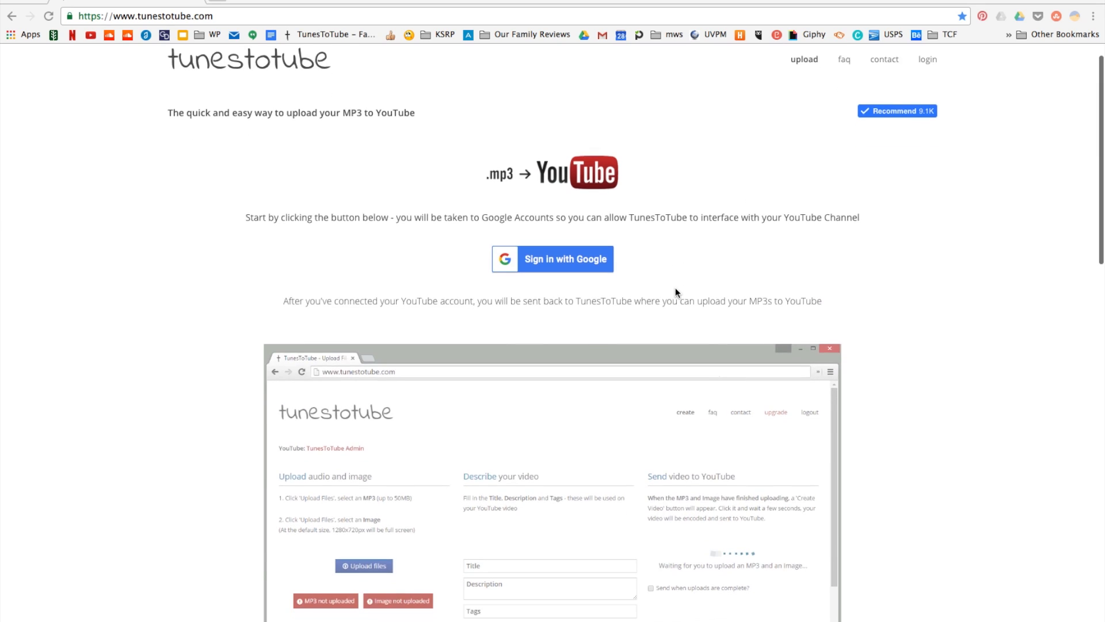
{"action": "scroll", "scroll_direction": "down", "scroll_amount": 3}
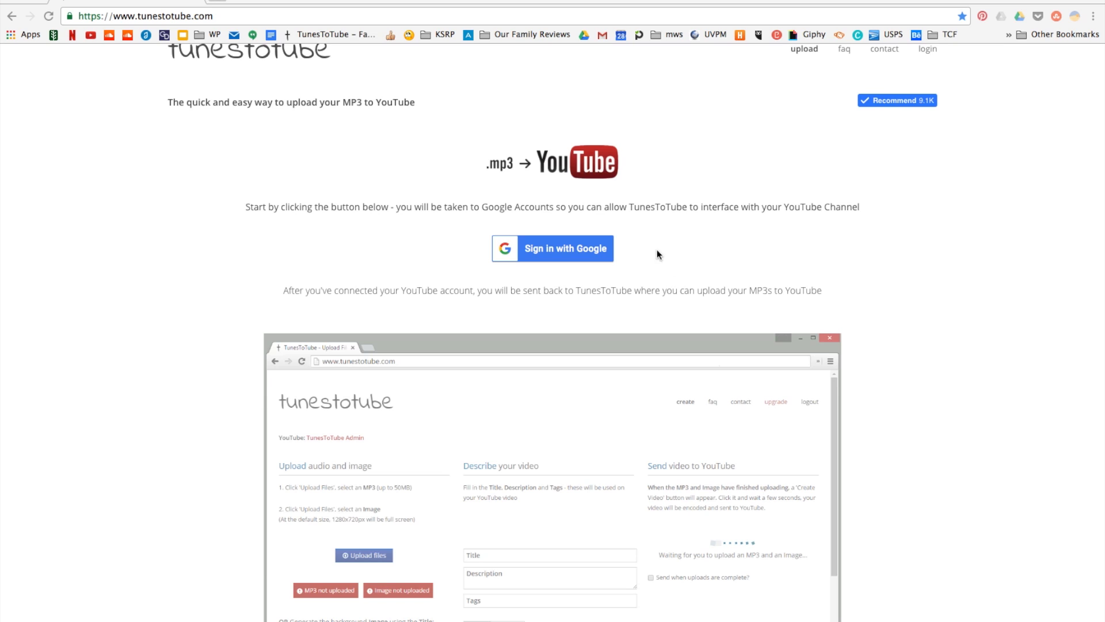
{"action": "left_click", "coordinate": [565, 248]}
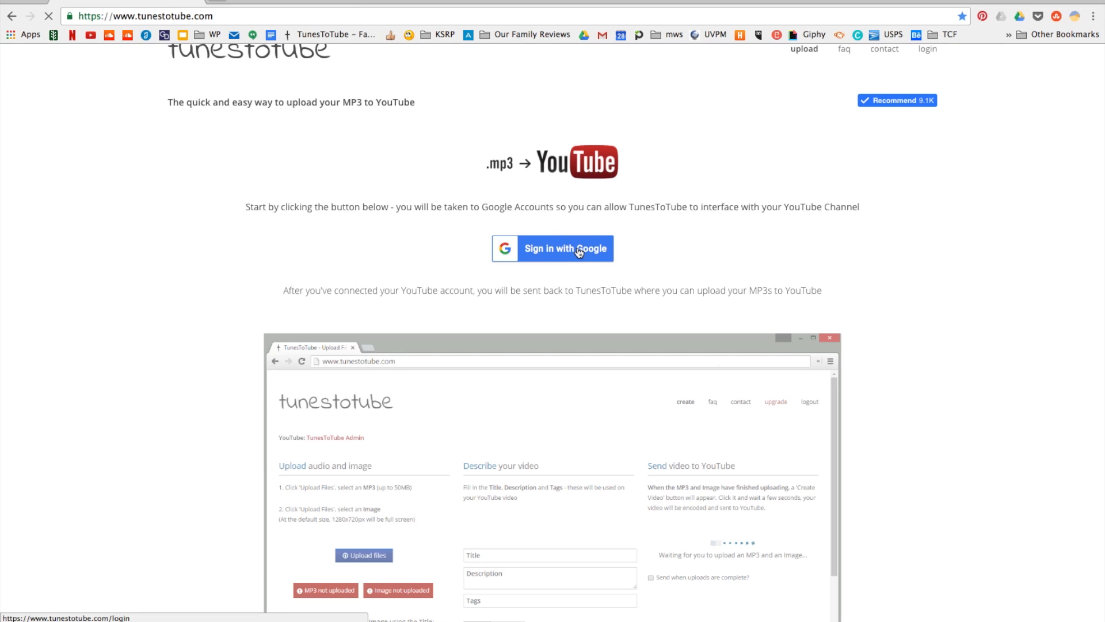
Select the personal Google account and Allow TunesToTube offline access to the channel
{"action": "left_click", "coordinate": [565, 249]}
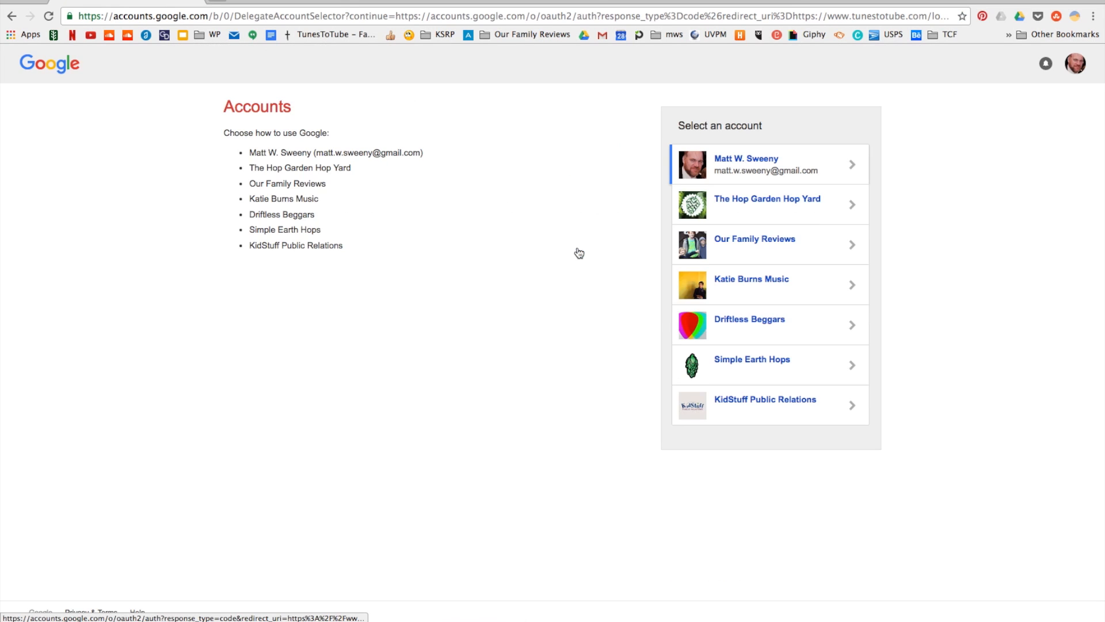
{"action": "left_click", "coordinate": [768, 163]}
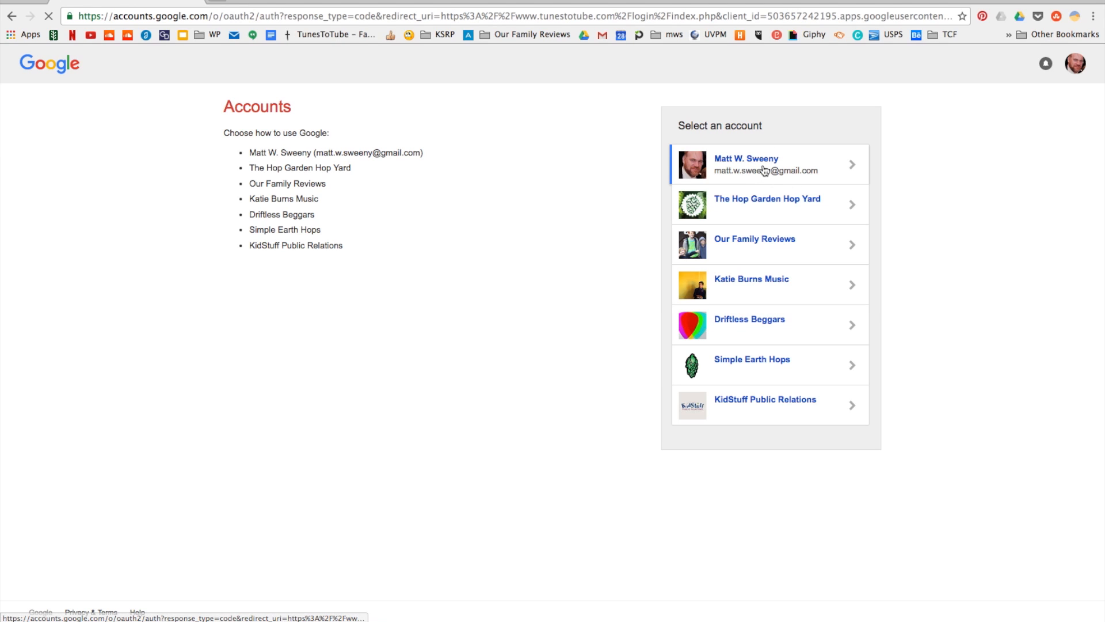
{"action": "left_click", "coordinate": [768, 163]}
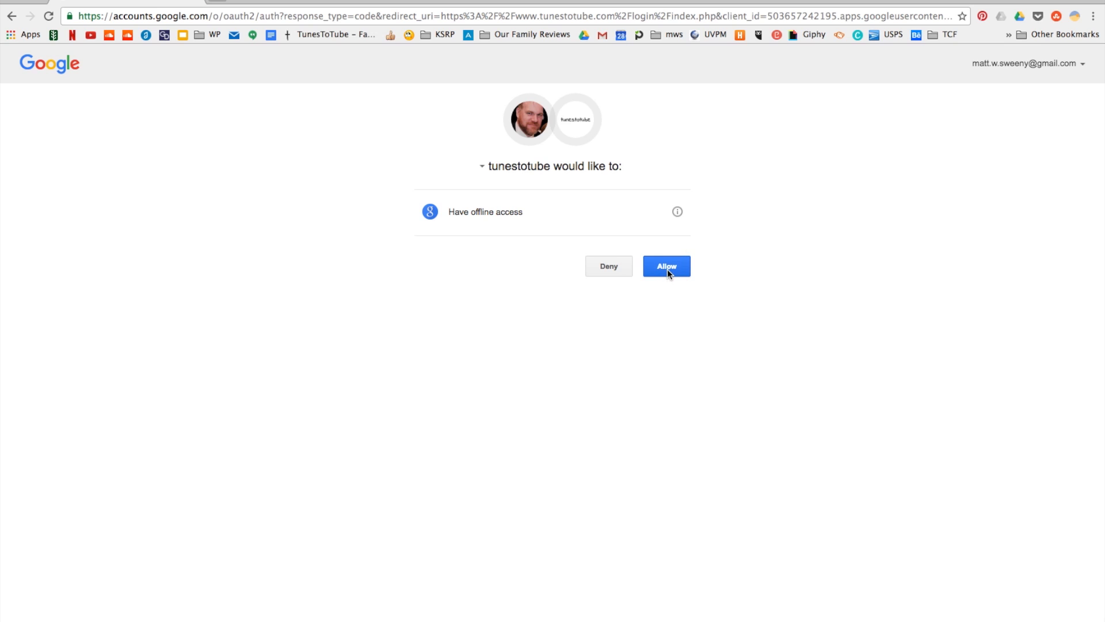
{"action": "left_click", "coordinate": [666, 266]}
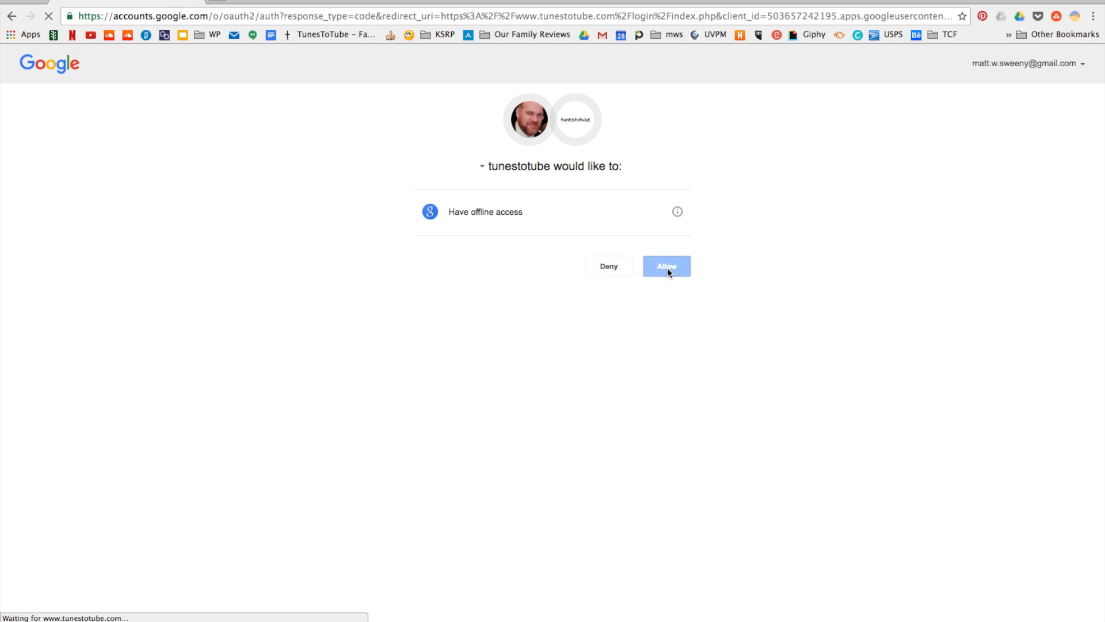
{"action": "left_click", "coordinate": [666, 266]}
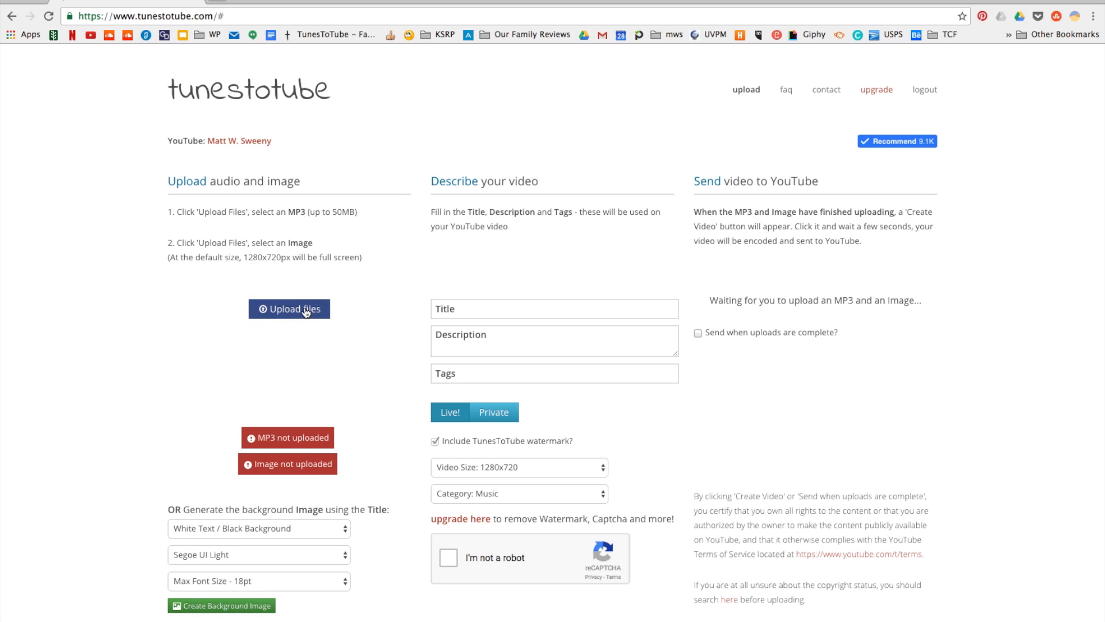
Upload the Ambient-Jam1 MP3 from the 1990s Wicker Park ambient jams folder
{"action": "left_click", "coordinate": [289, 308]}
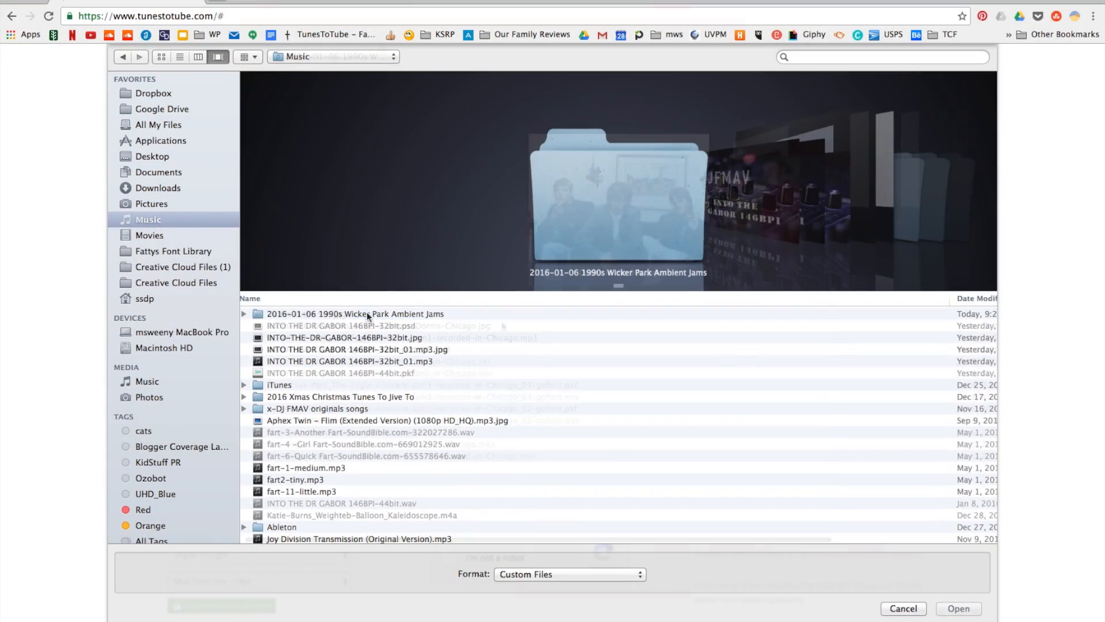
{"action": "double_click", "coordinate": [356, 313]}
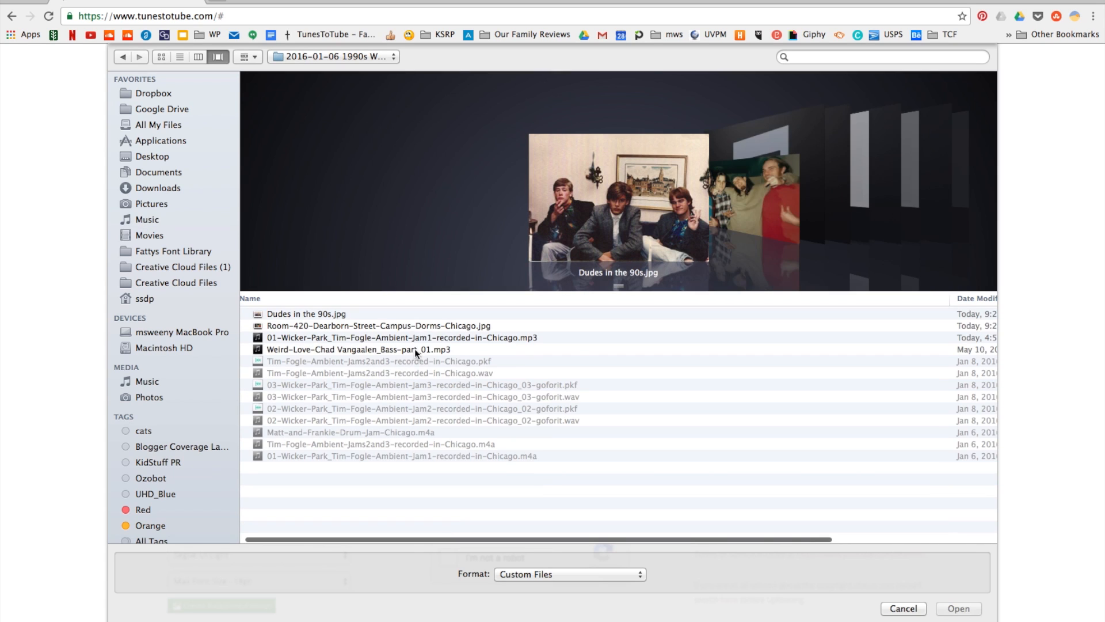
{"action": "left_click", "coordinate": [400, 337]}
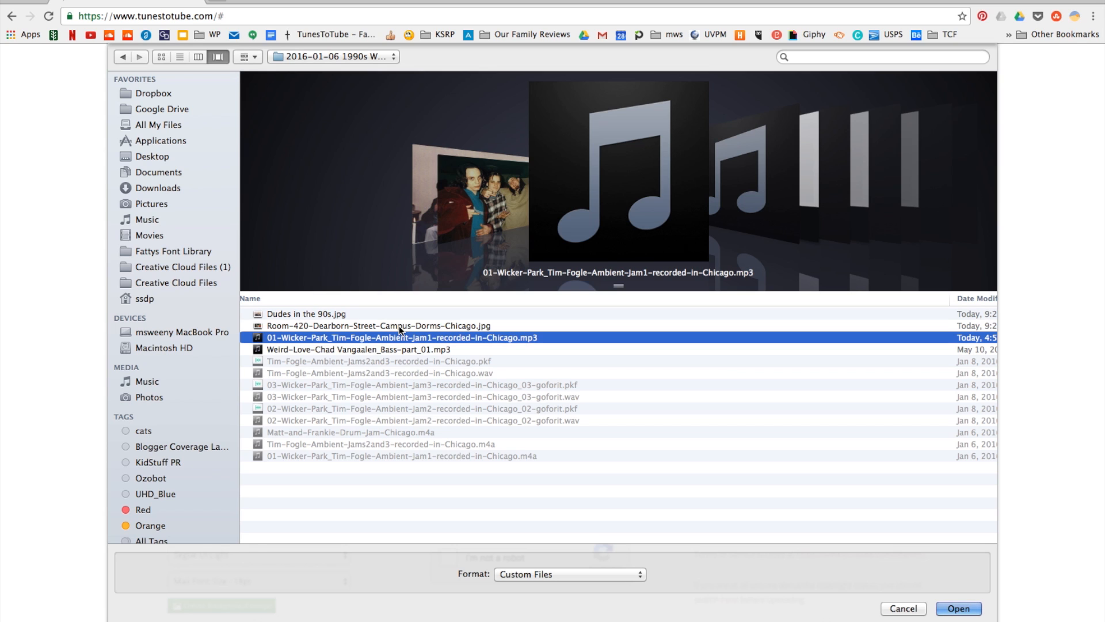
{"action": "left_click", "coordinate": [957, 608]}
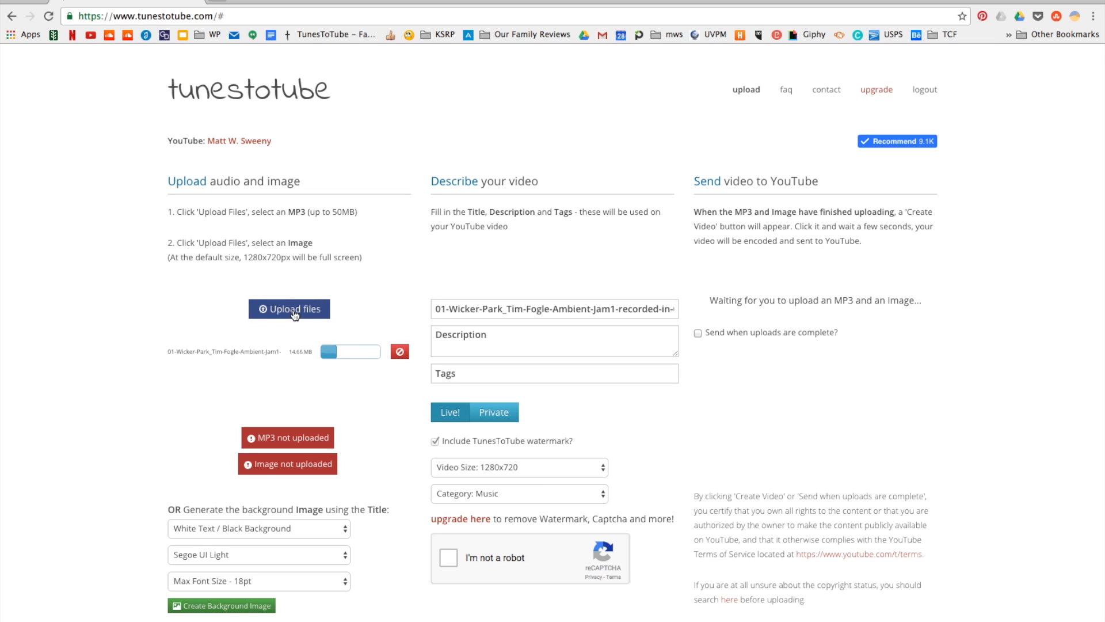
Upload the Room-420 dorm room JPG as the video's background image
{"action": "left_click", "coordinate": [289, 308]}
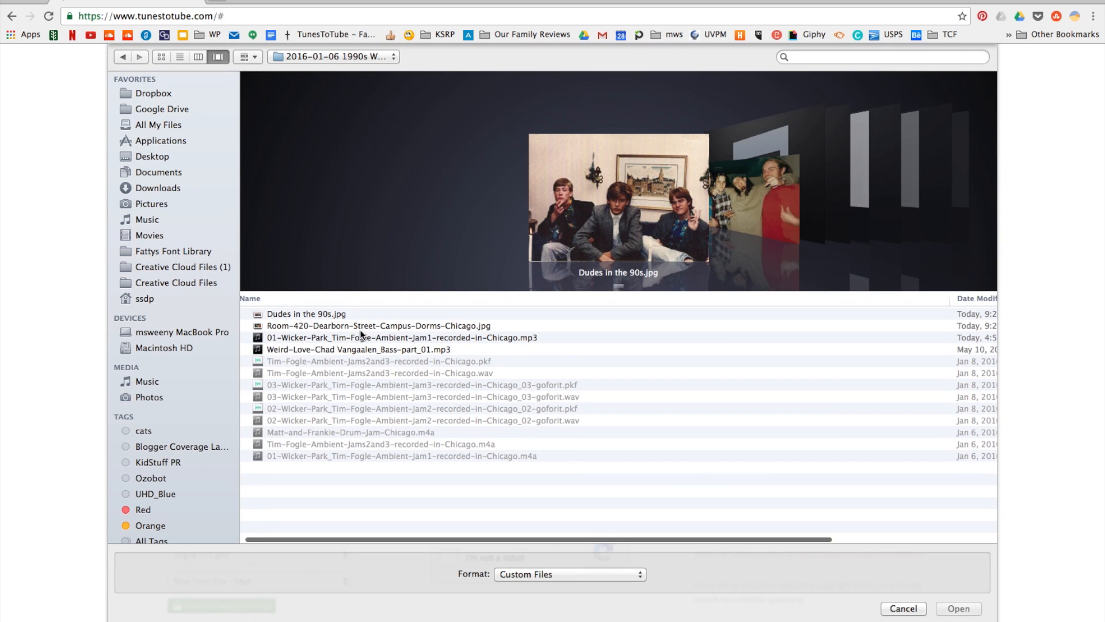
{"action": "left_click", "coordinate": [400, 337]}
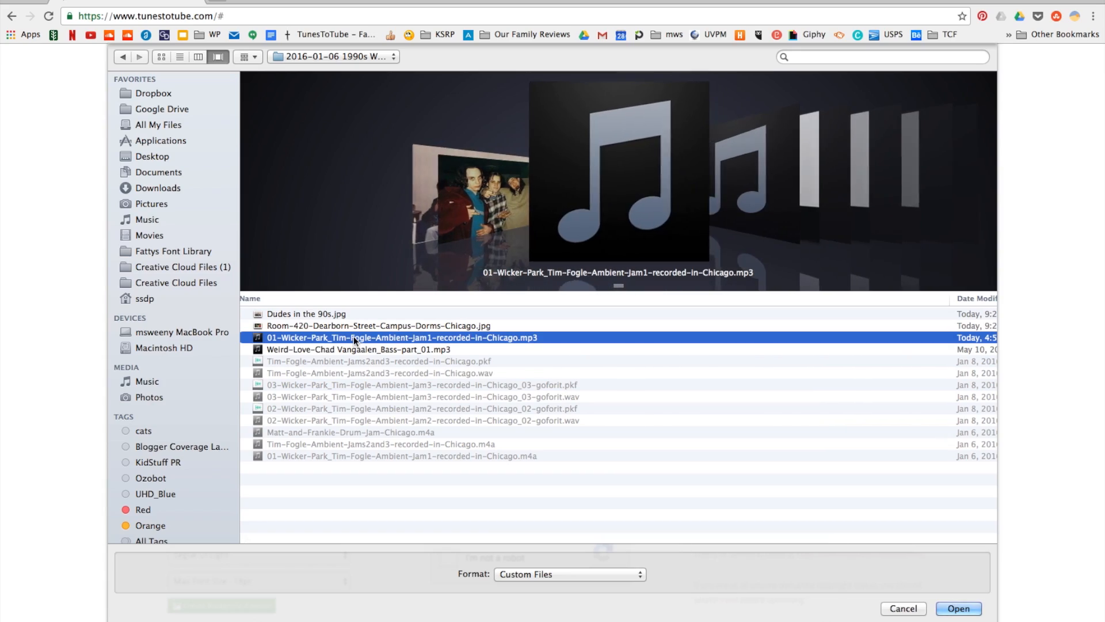
{"action": "left_click", "coordinate": [957, 608]}
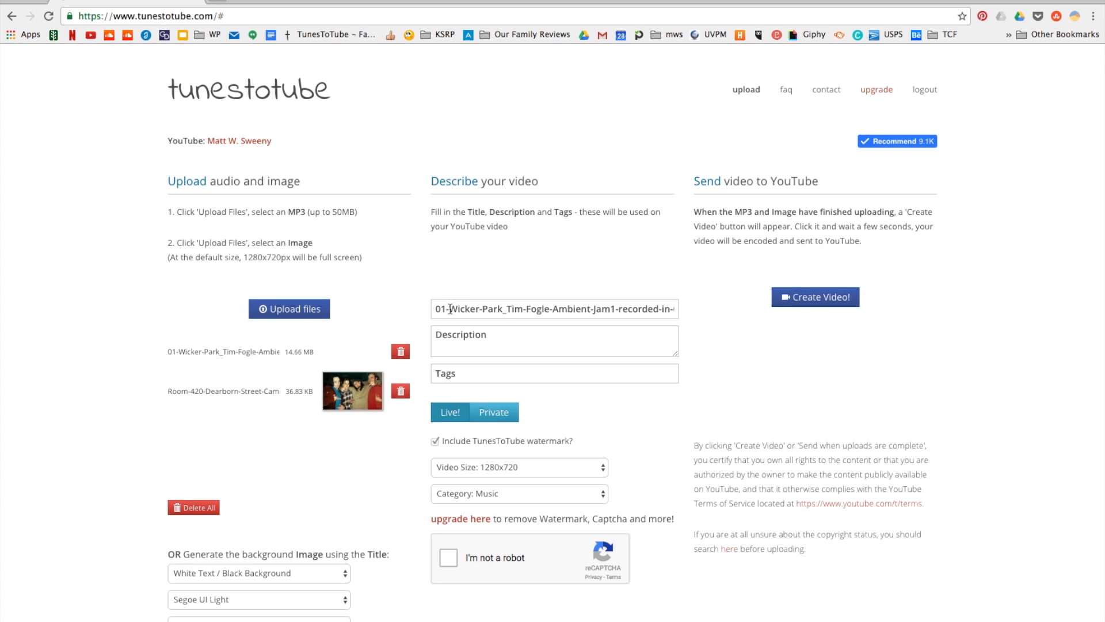
Add 'Wicker-Park Ch' to the title, a roommate's ambient song description, and tags 'EDM, ambient, music video, Chicago, Wicker Park'
{"action": "type", "text": "Wicker-Park Ch"}
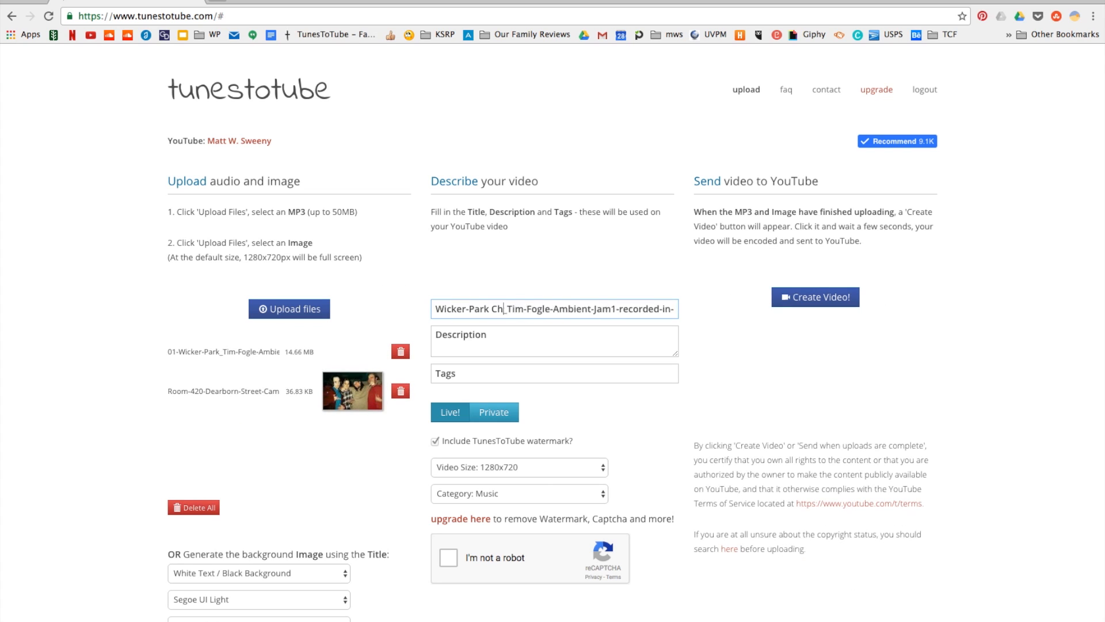
{"action": "type", "text": "Here's a ambient song my roommate recorded with EDM style musical twist"}
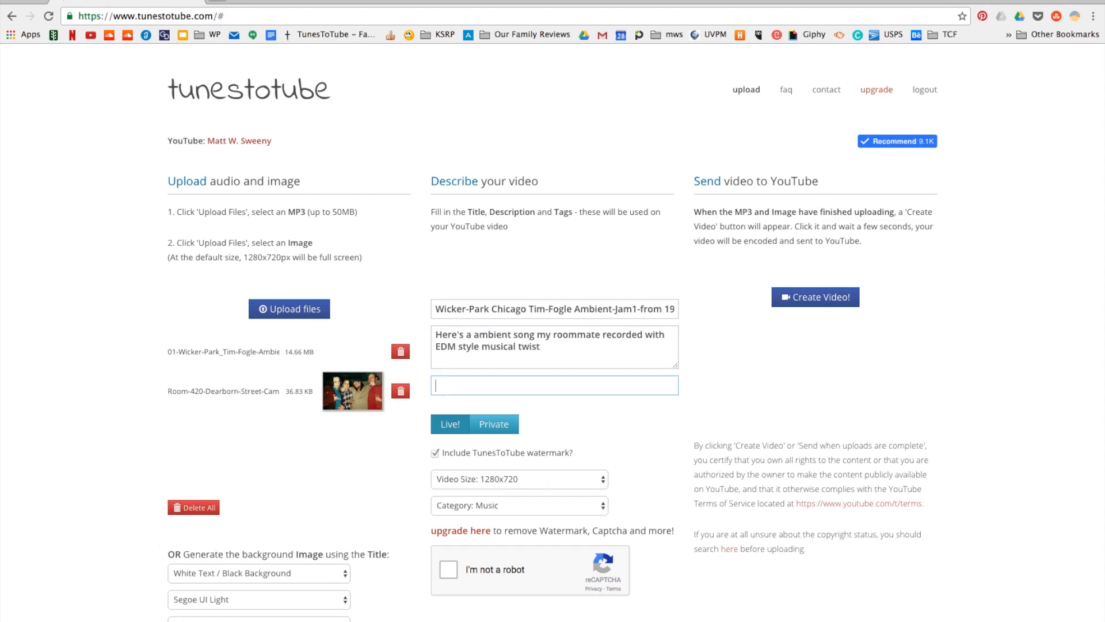
{"action": "type", "text": "EDM,"}
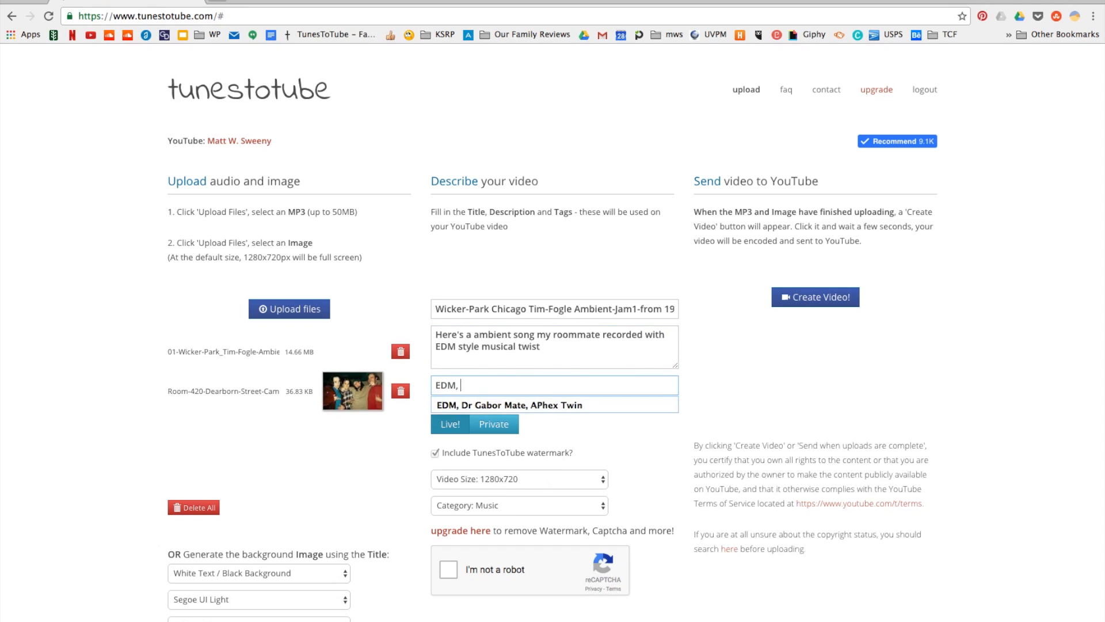
{"action": "type", "text": "ambient, music video, Chicago, Wicker Park"}
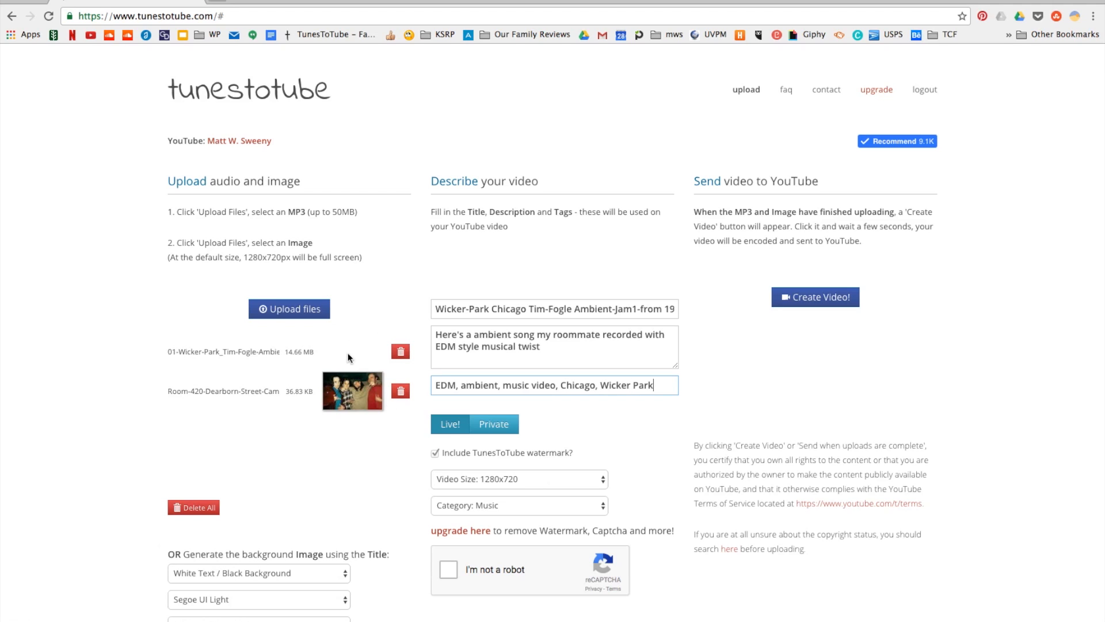
{"action": "mouse_move", "coordinate": [551, 416]}
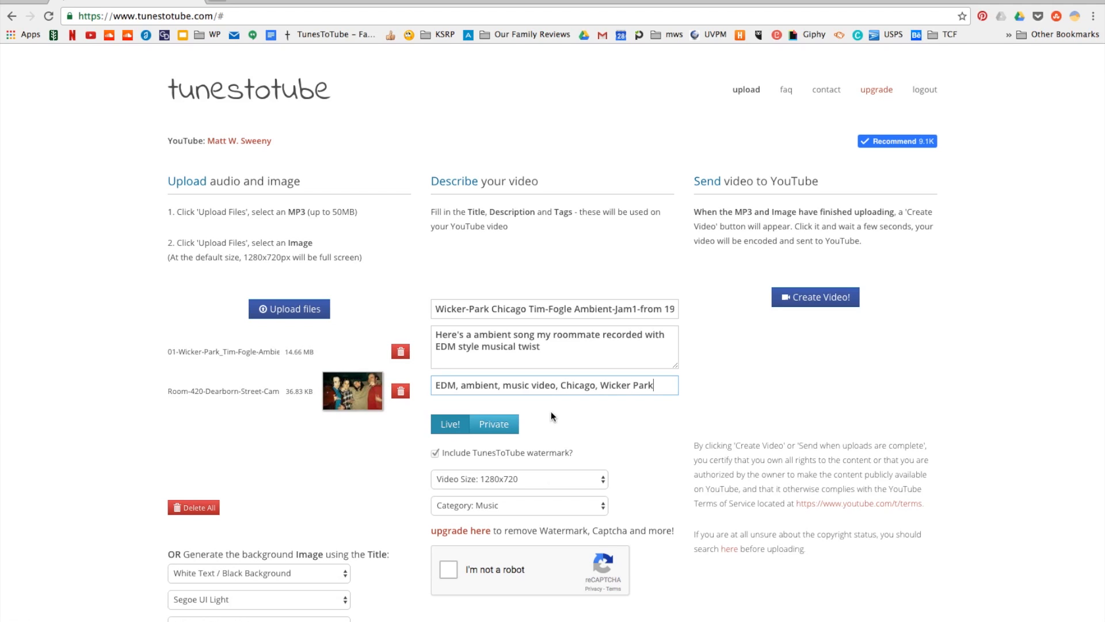
Confirm the 1280x720 video size and Music category, then pass the 'I'm not a robot' reCAPTCHA
{"action": "scroll", "scroll_direction": "down", "scroll_amount": 3}
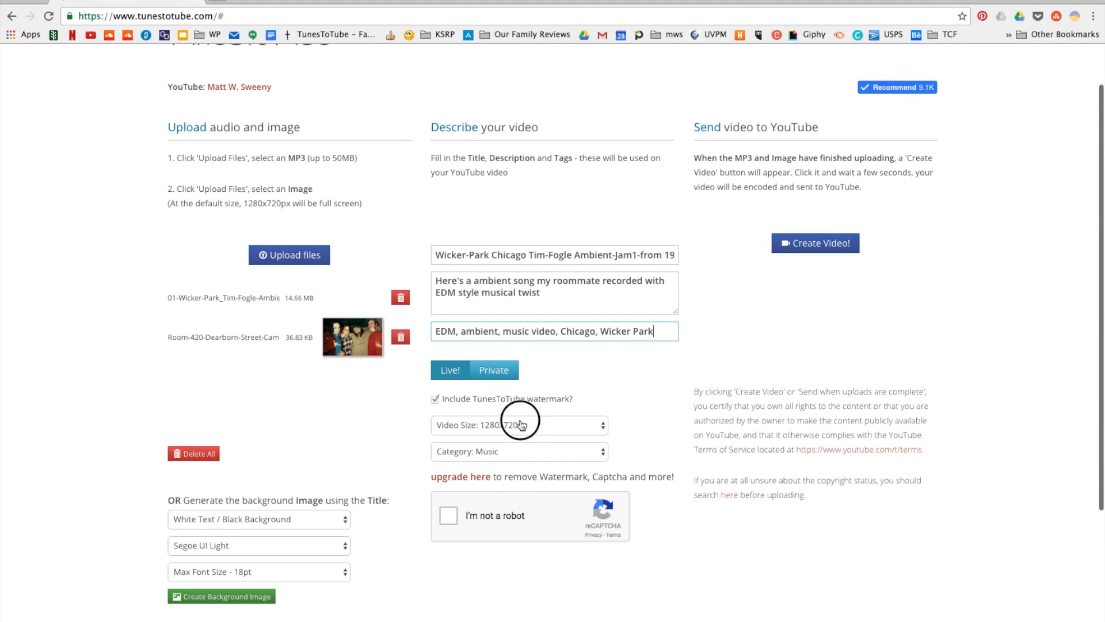
{"action": "left_click", "coordinate": [519, 425]}
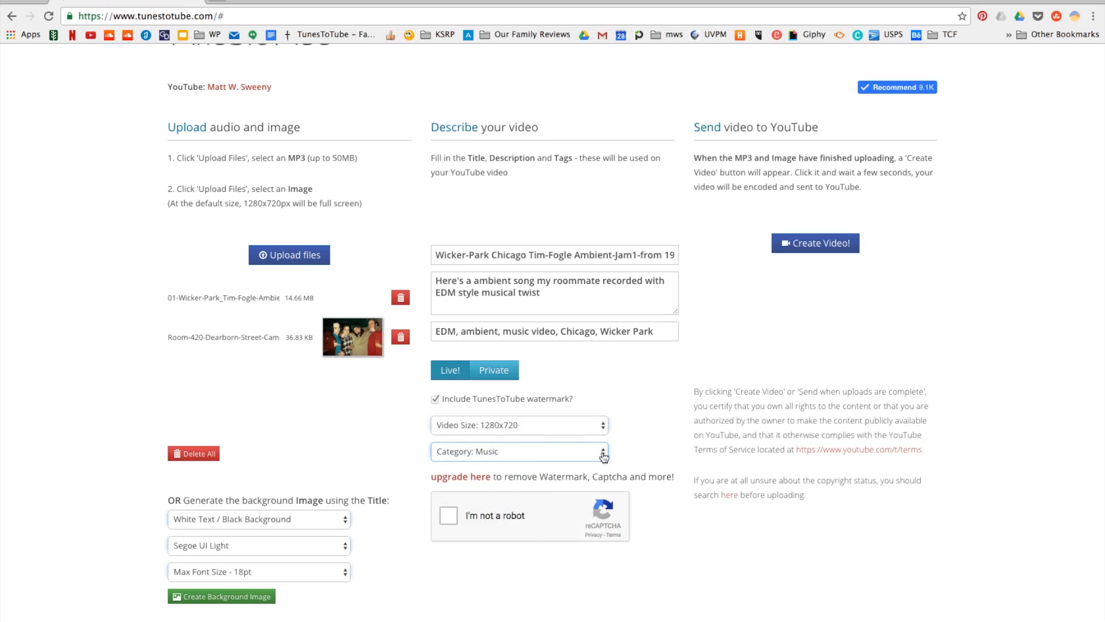
{"action": "scroll", "scroll_direction": "down", "scroll_amount": 3}
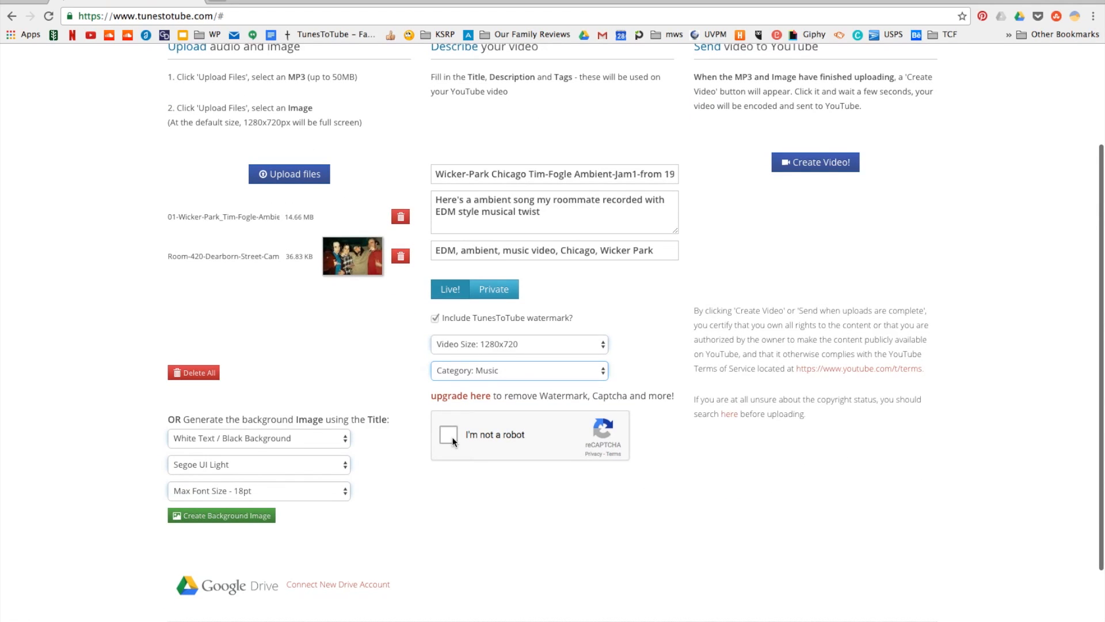
{"action": "left_click", "coordinate": [448, 434]}
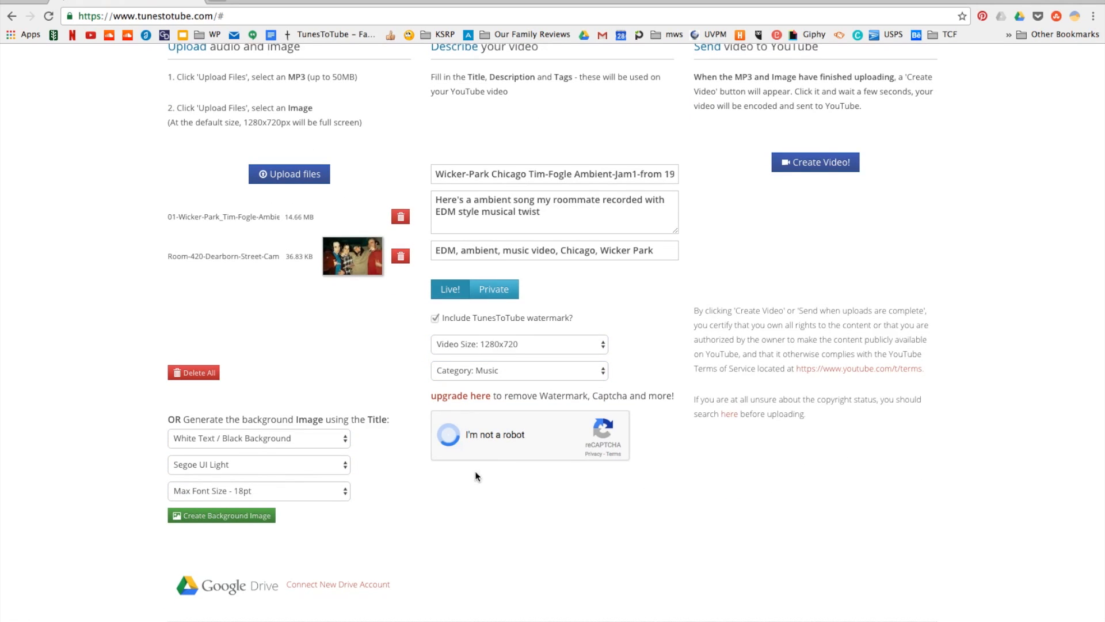
{"action": "left_click", "coordinate": [451, 434]}
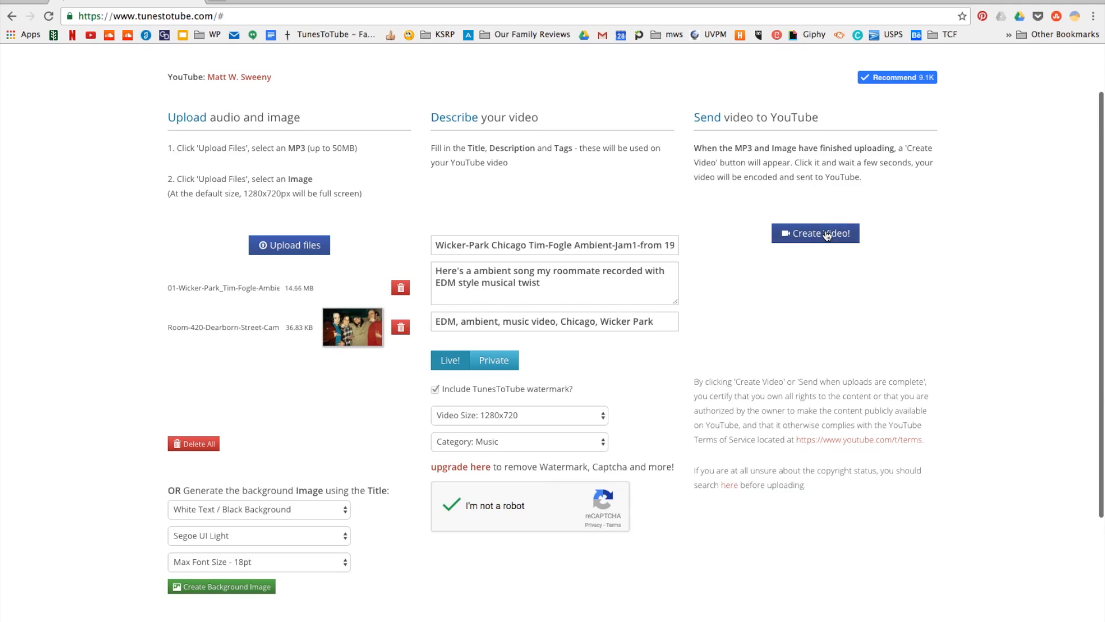
Create the video for YouTube and follow the youtu.be link to its still-processing watch page
{"action": "left_click", "coordinate": [815, 233]}
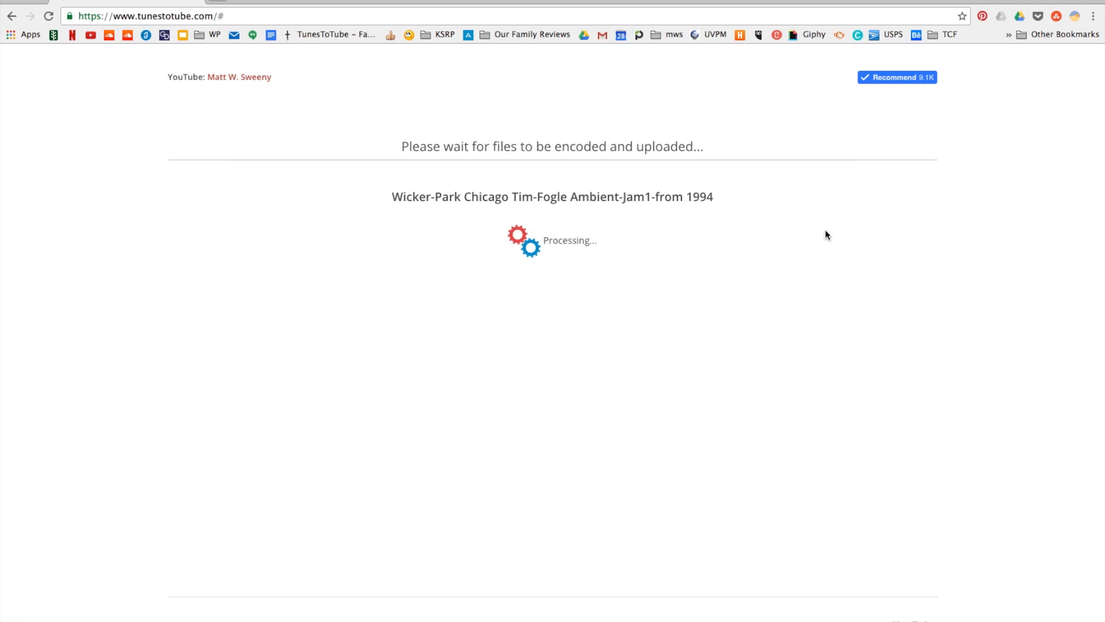
{"action": "mouse_move", "coordinate": [445, 239]}
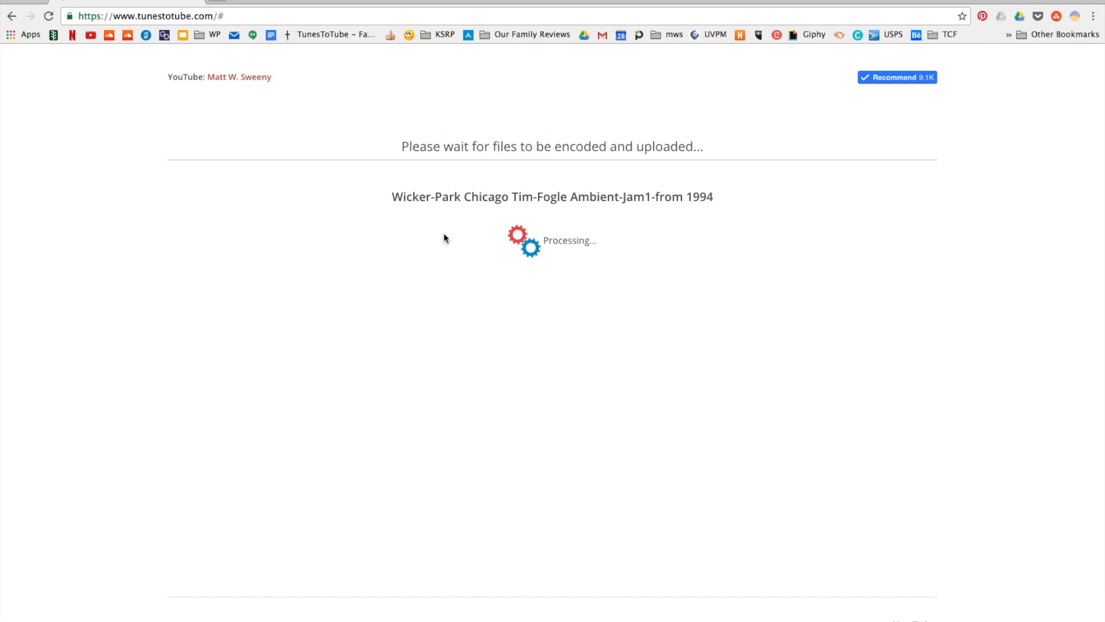
{"action": "mouse_move", "coordinate": [703, 329]}
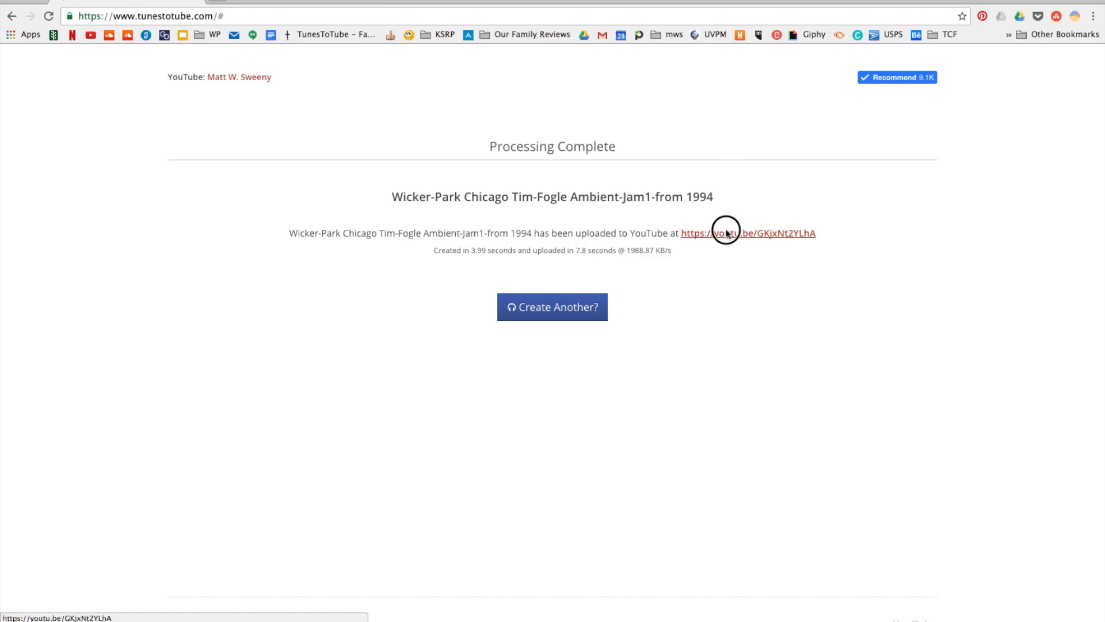
{"action": "left_click", "coordinate": [749, 232]}
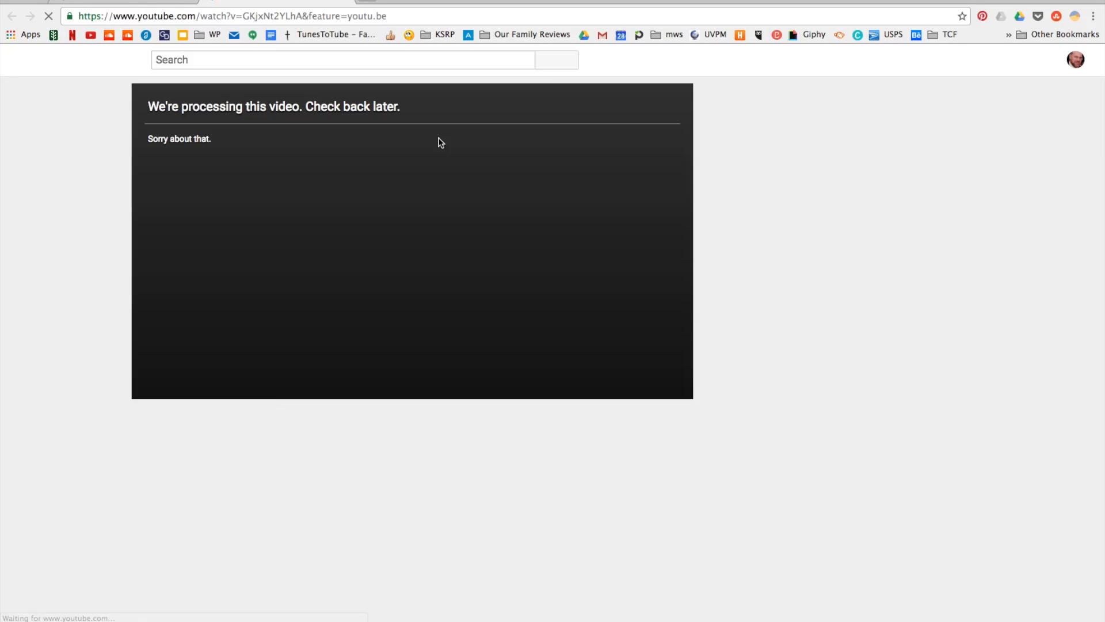